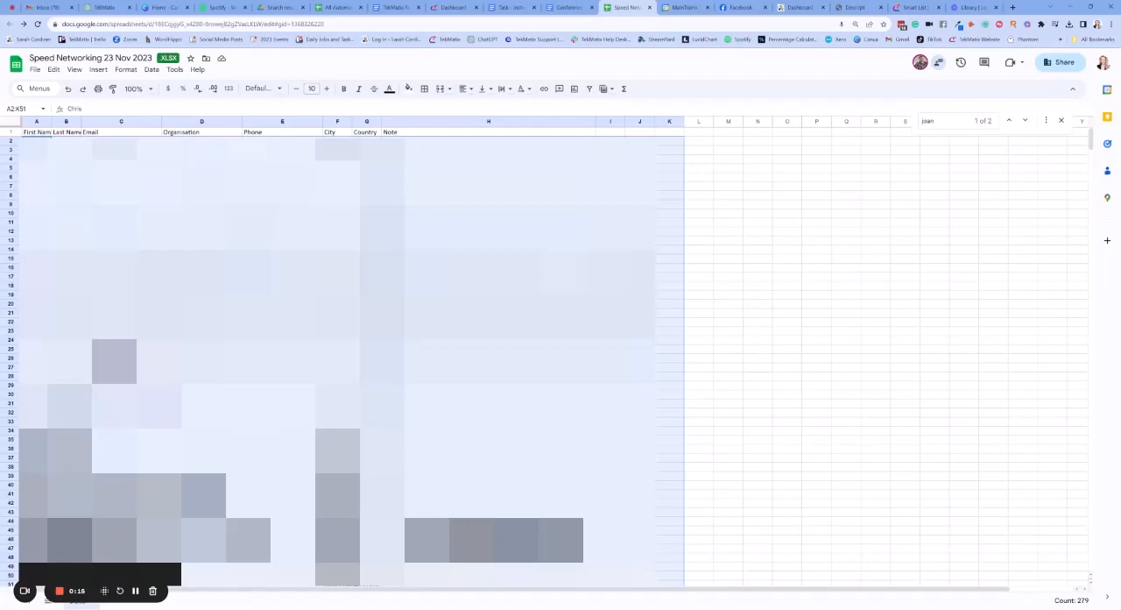
# Download the Speed Networking 23 Nov 2023 sheet as a CSV file
pyautogui.click(35, 69)
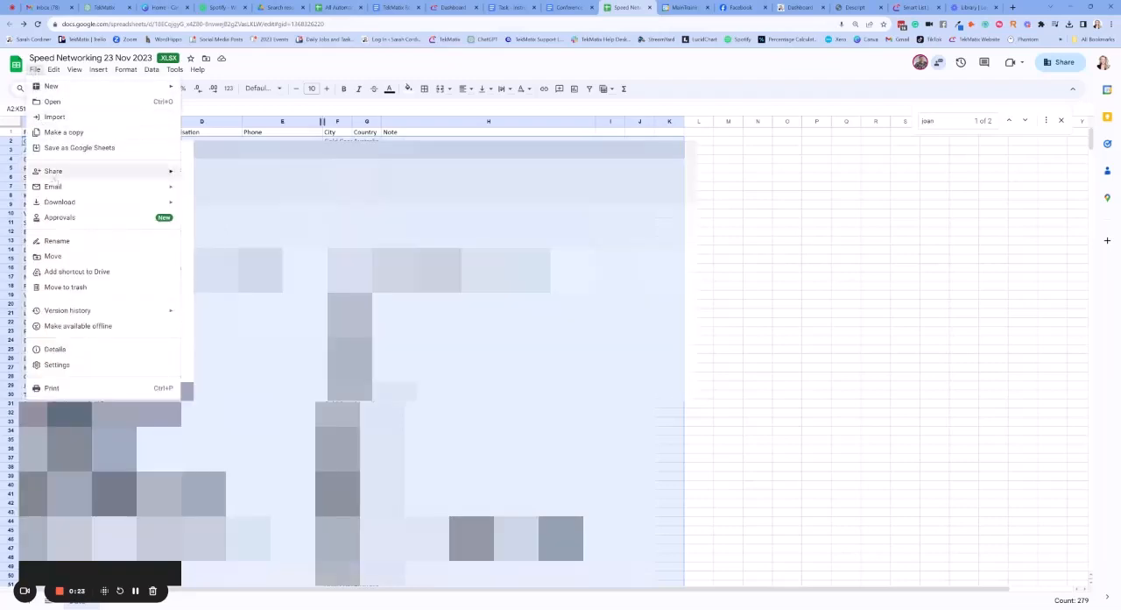
pyautogui.moveTo(59, 202)
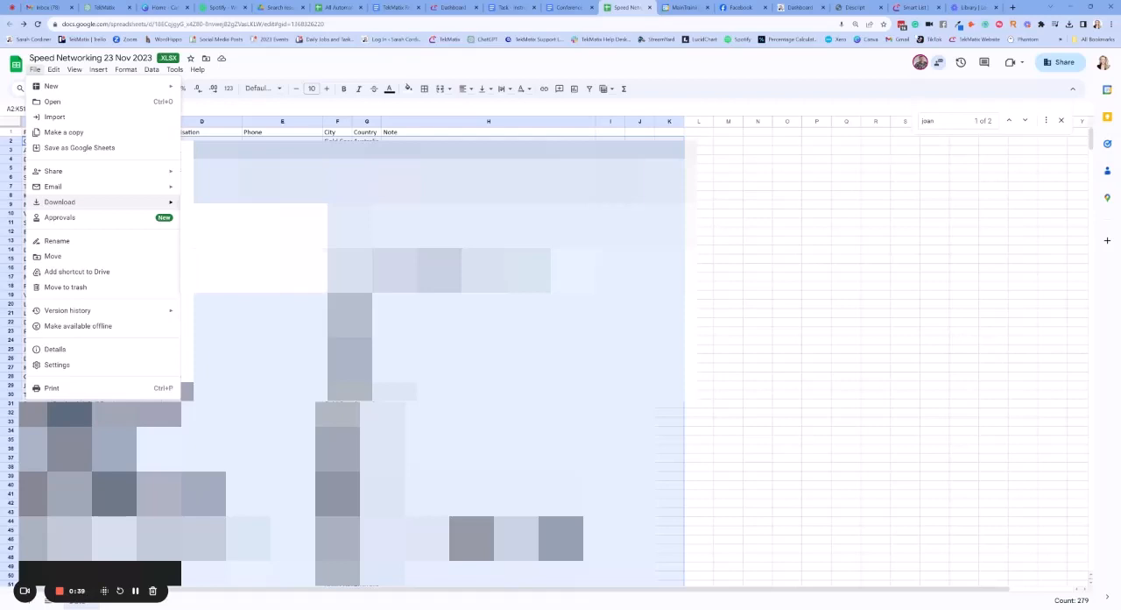
pyautogui.click(914, 7)
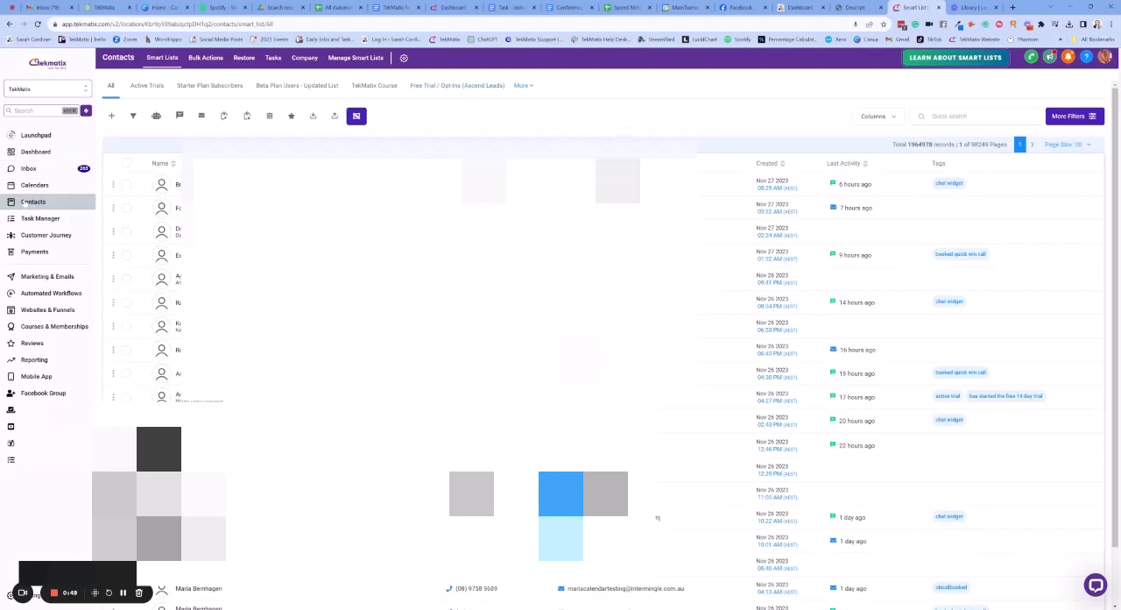
pyautogui.moveTo(111, 115)
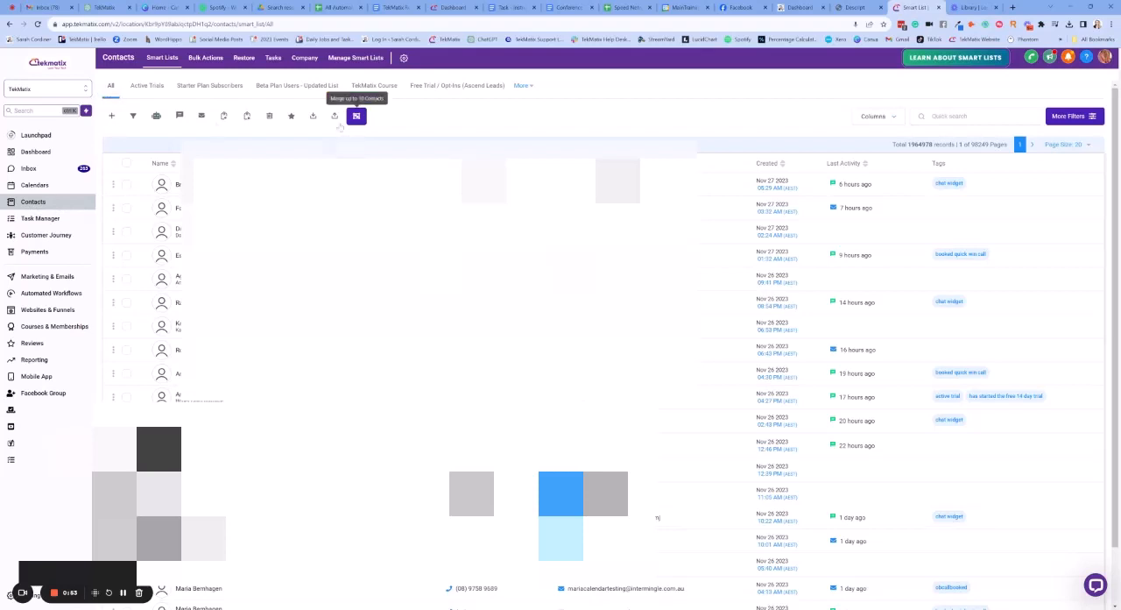
pyautogui.moveTo(335, 115)
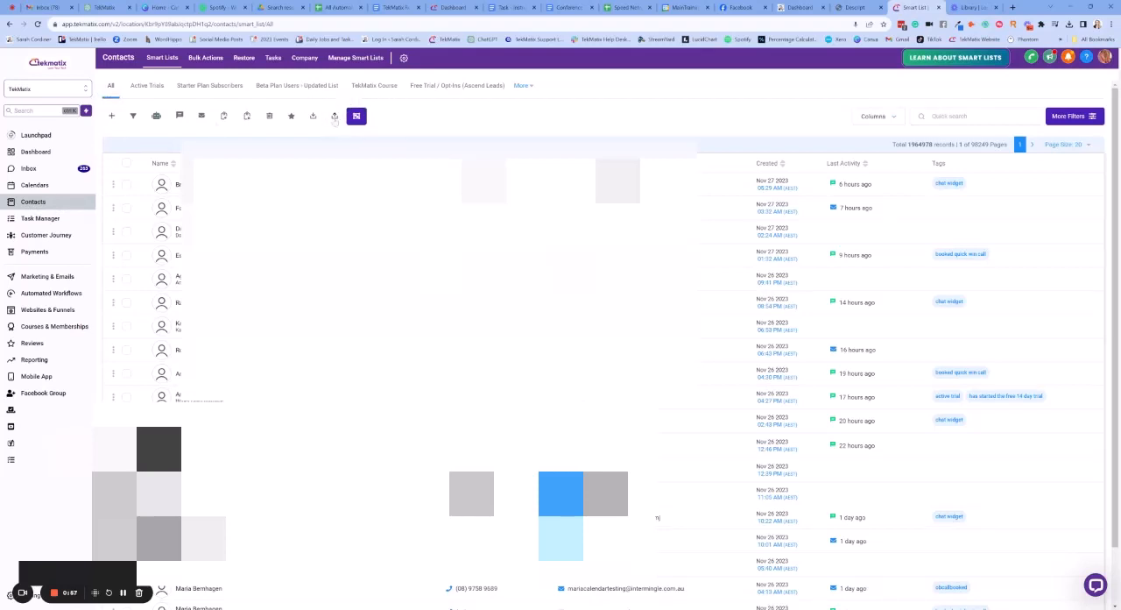
# Upload the Speed Networking CSV to the contact import and continue to column mapping
pyautogui.click(334, 116)
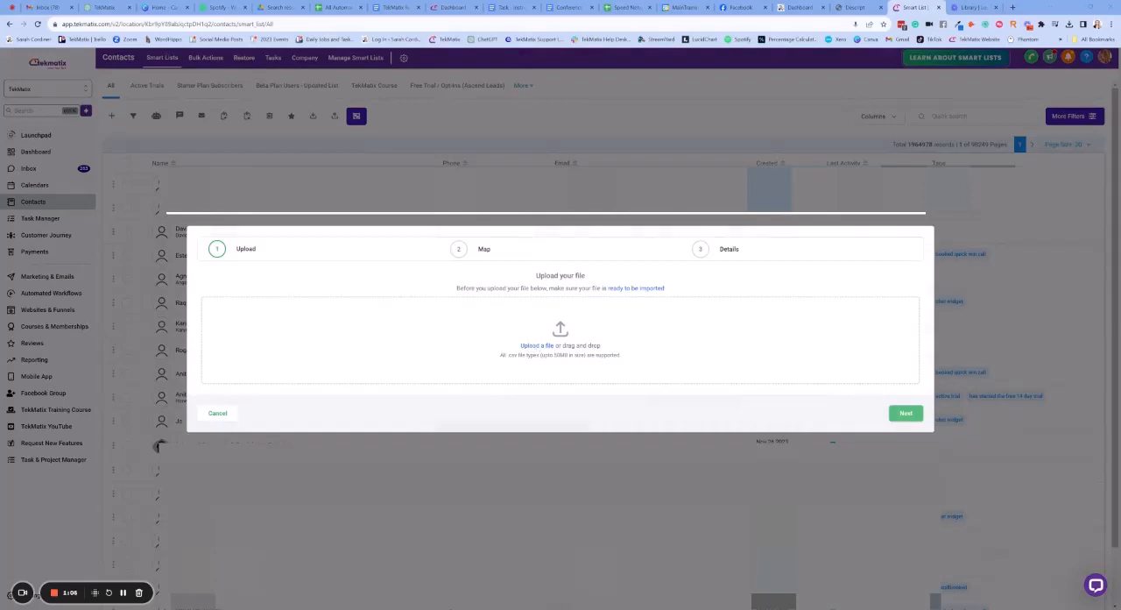
pyautogui.click(537, 344)
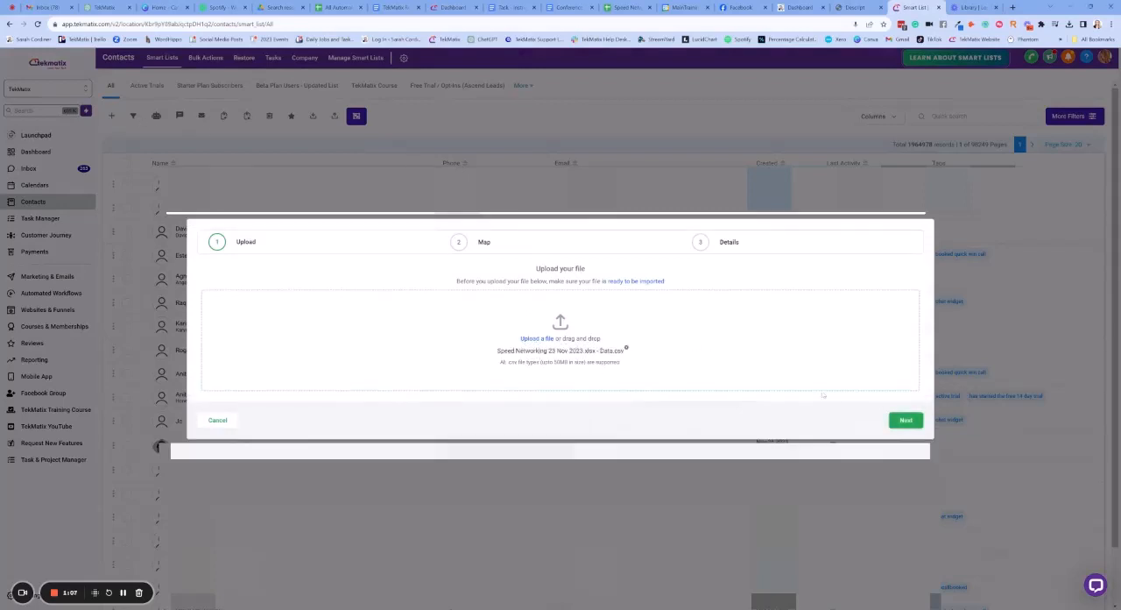
pyautogui.click(906, 420)
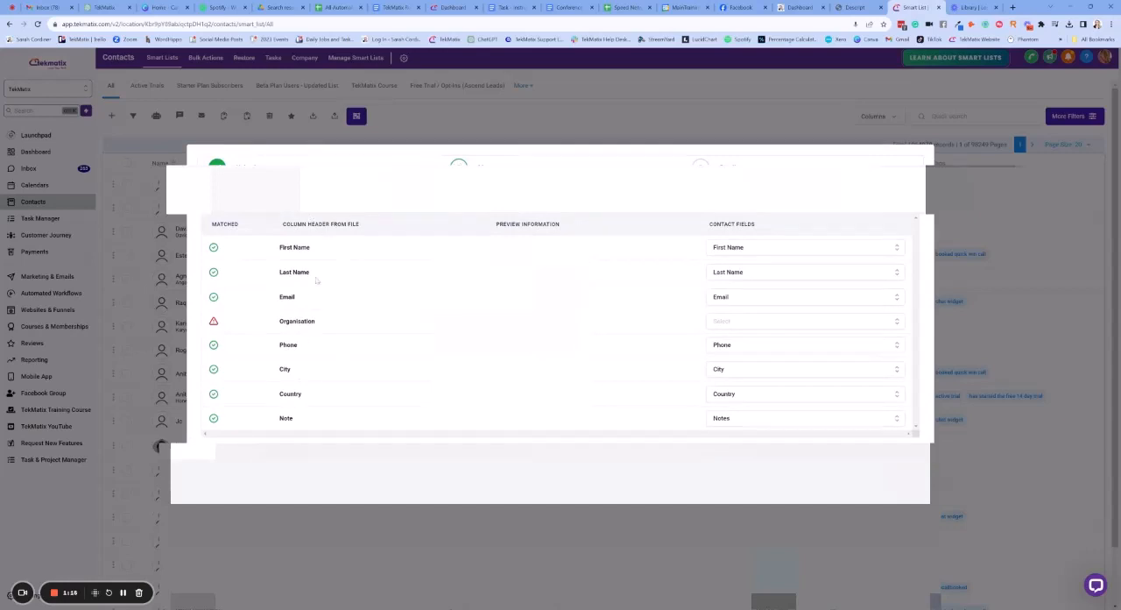
pyautogui.moveTo(367, 242)
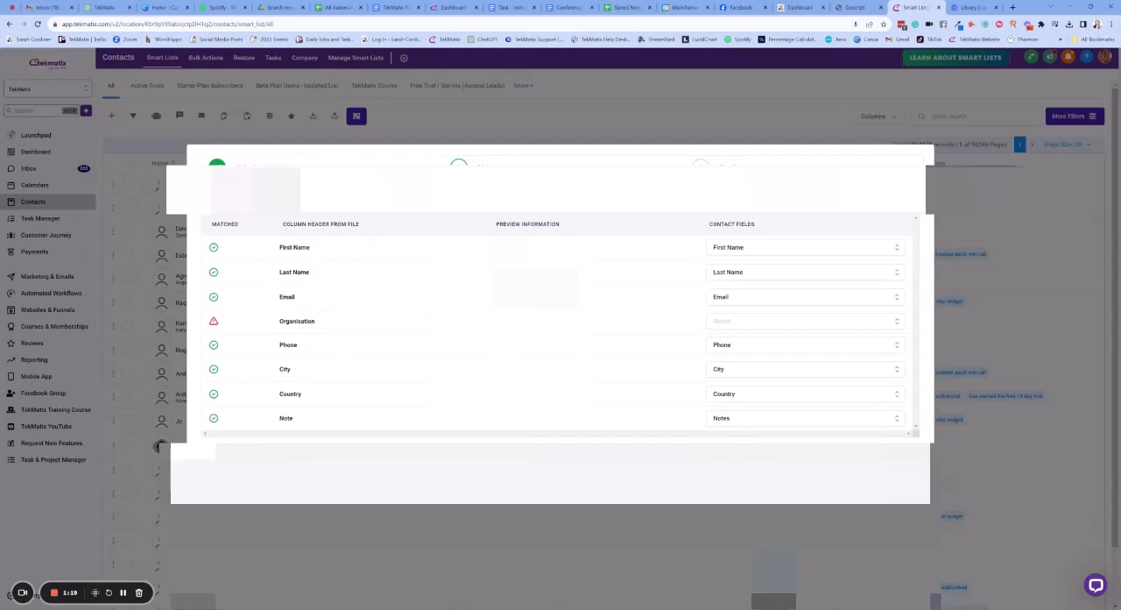
pyautogui.moveTo(385, 246)
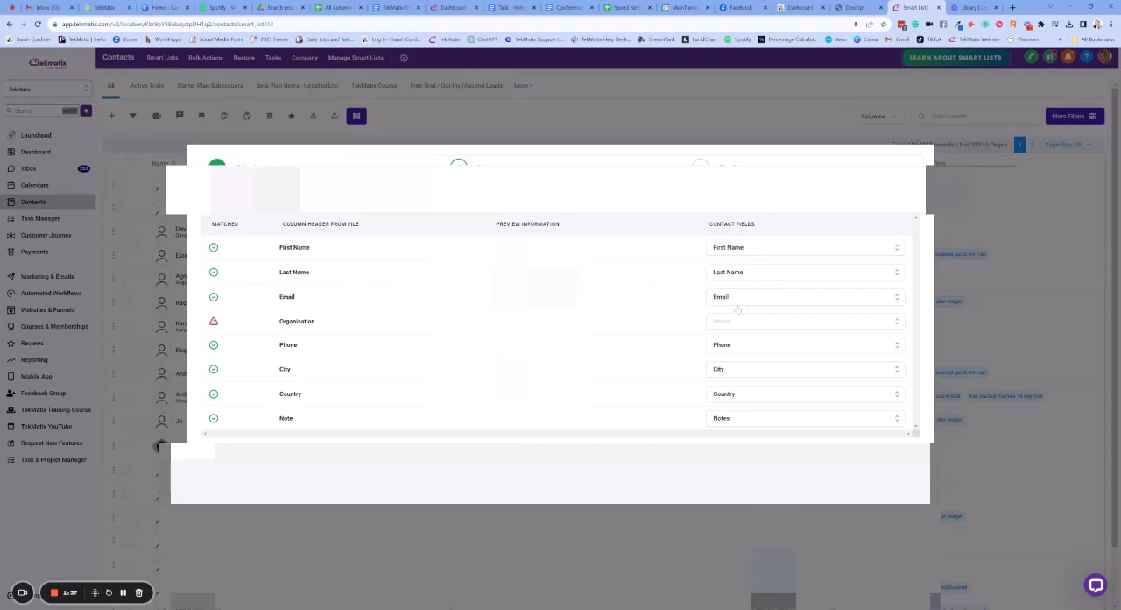
pyautogui.moveTo(770, 357)
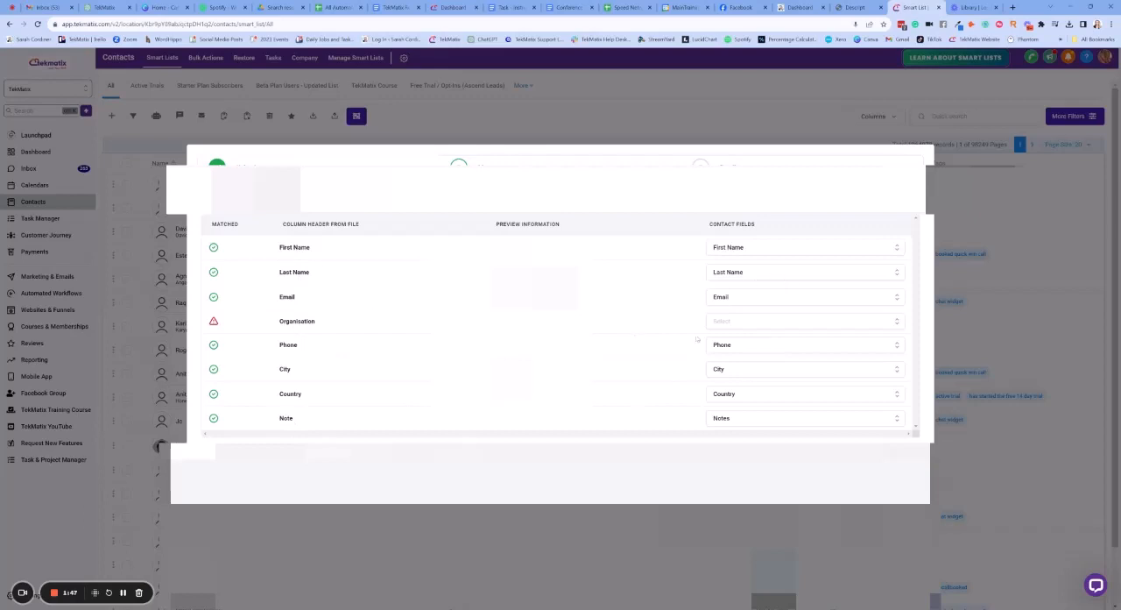
# Map the Organisation column to the Company Name contact field
pyautogui.doubleClick(296, 320)
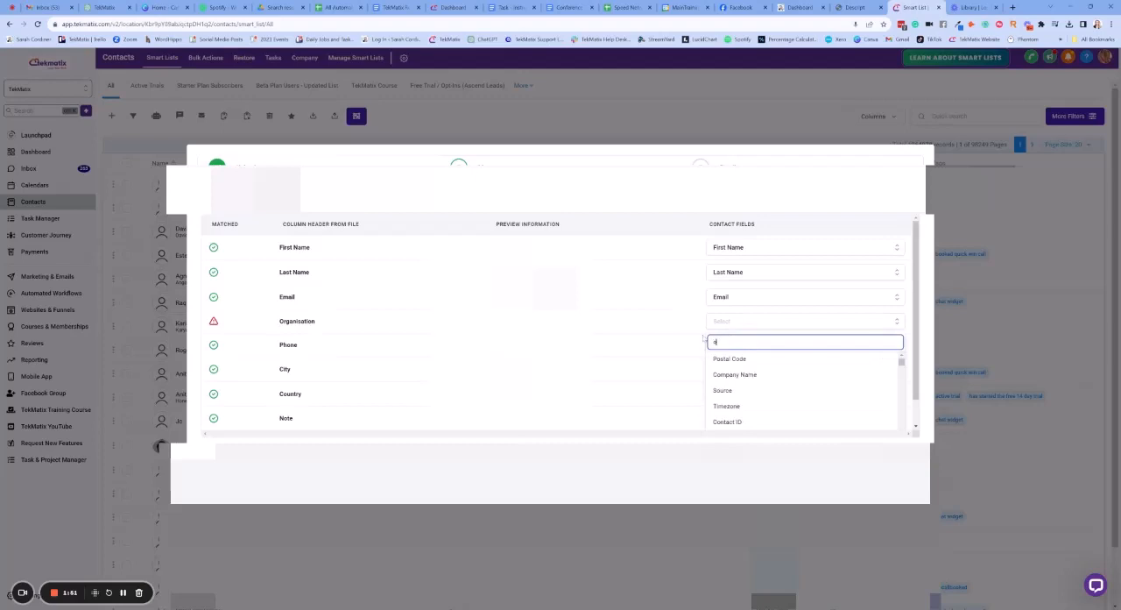
pyautogui.write('org')
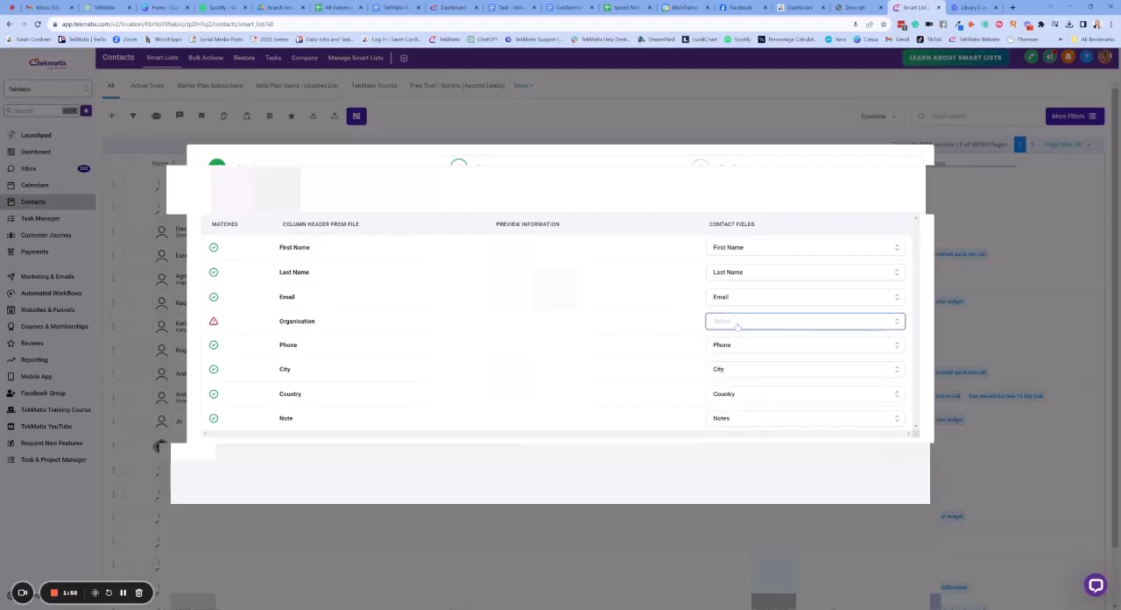
pyautogui.click(803, 320)
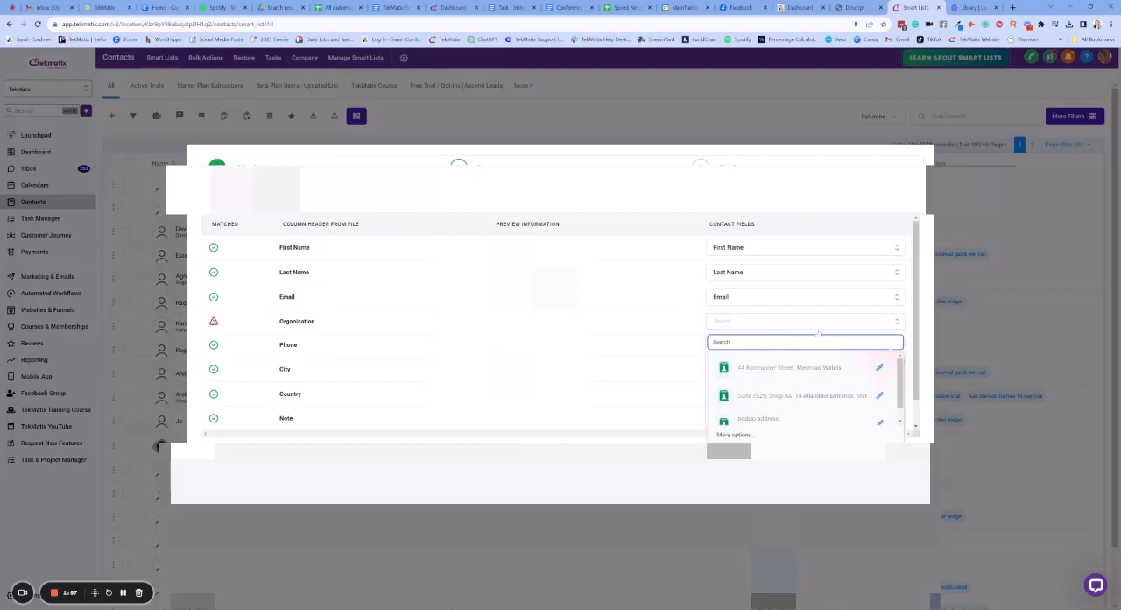
pyautogui.write('com')
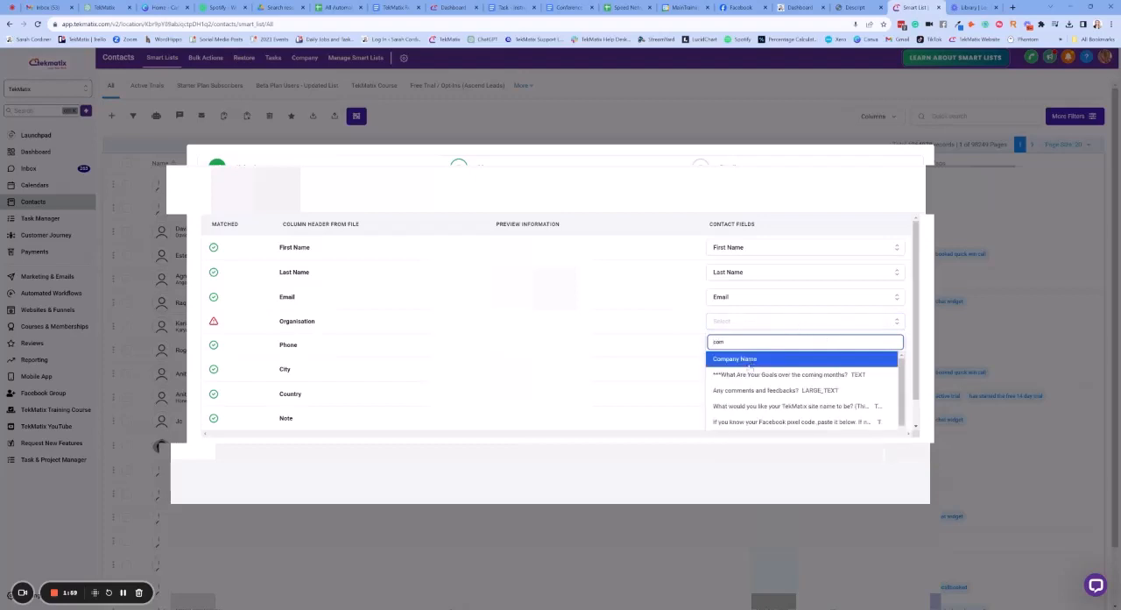
pyautogui.click(735, 359)
pyautogui.write('Gol')
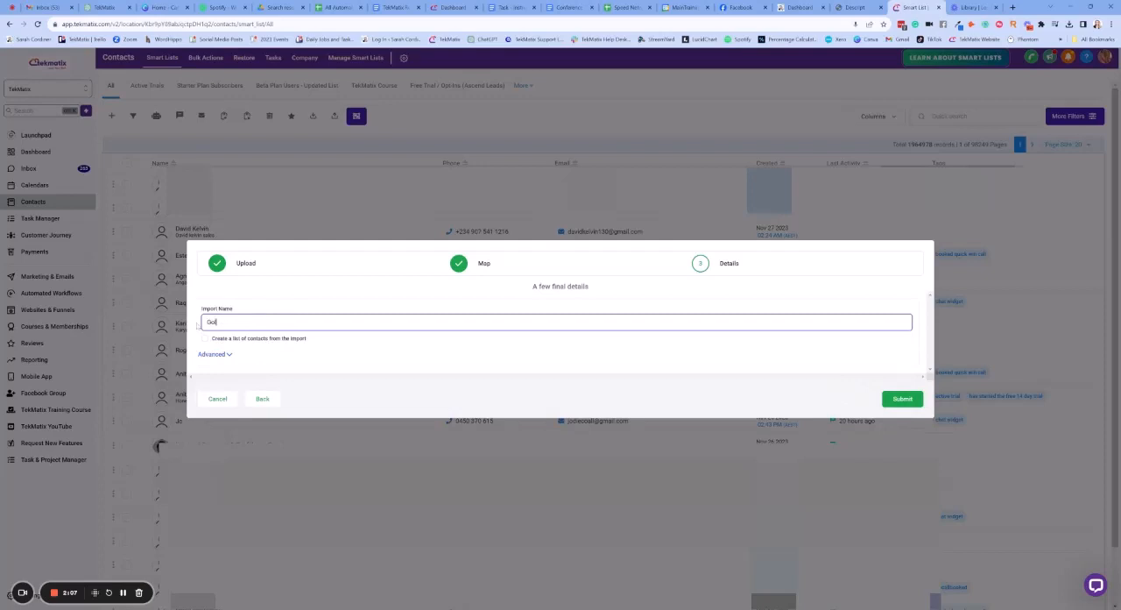
# Name the import 'Gold Coast Networking Event Nov 2023' and enable creating a contact list
pyautogui.write('d Coast')
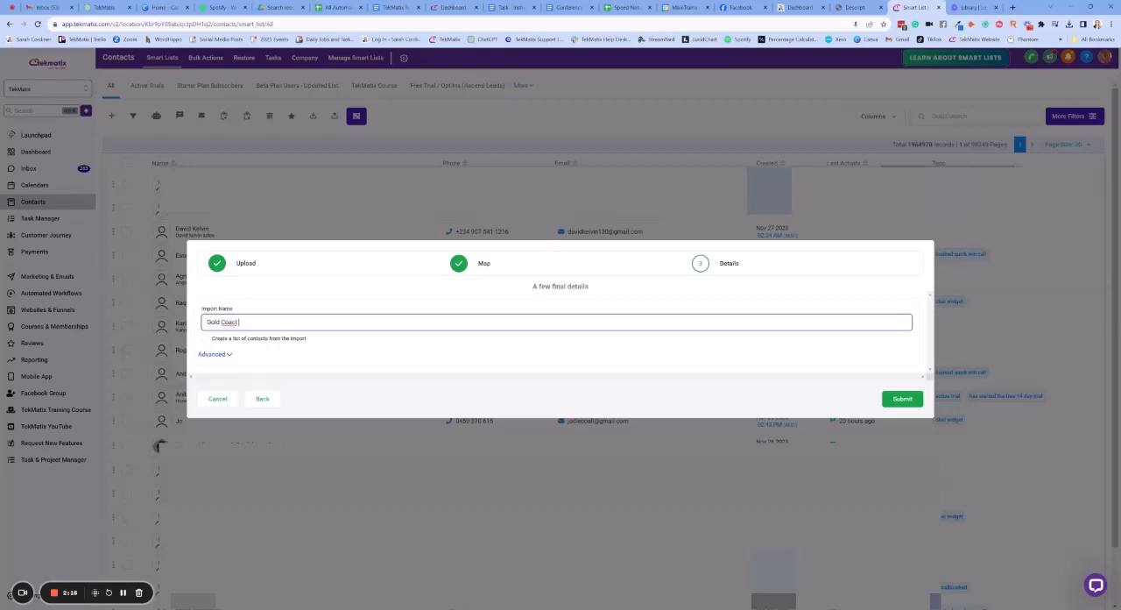
pyautogui.write('Networking E')
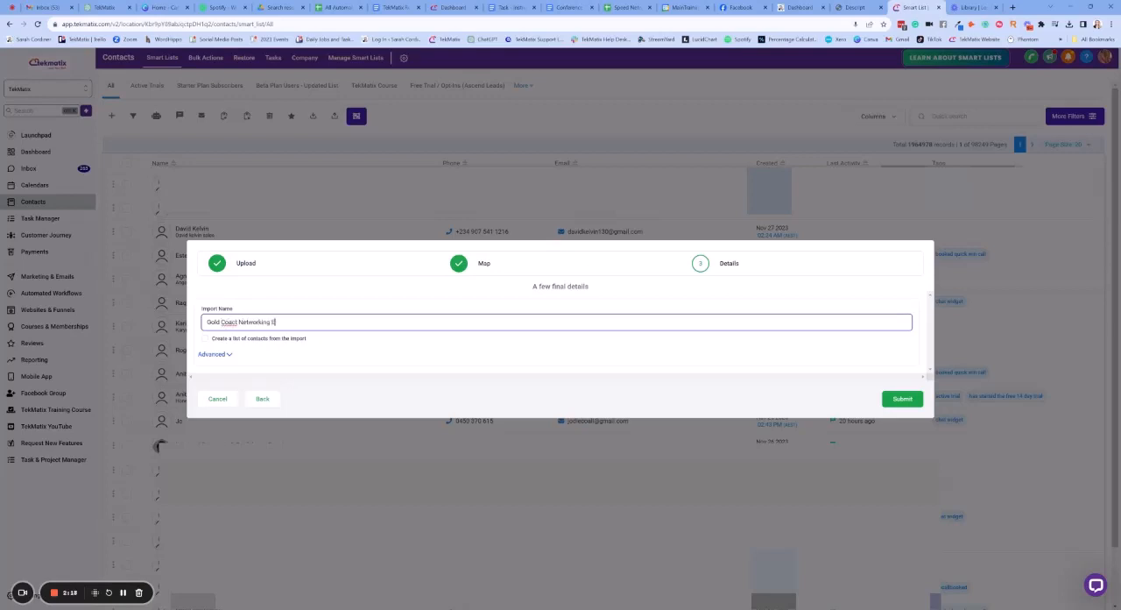
pyautogui.write('Event')
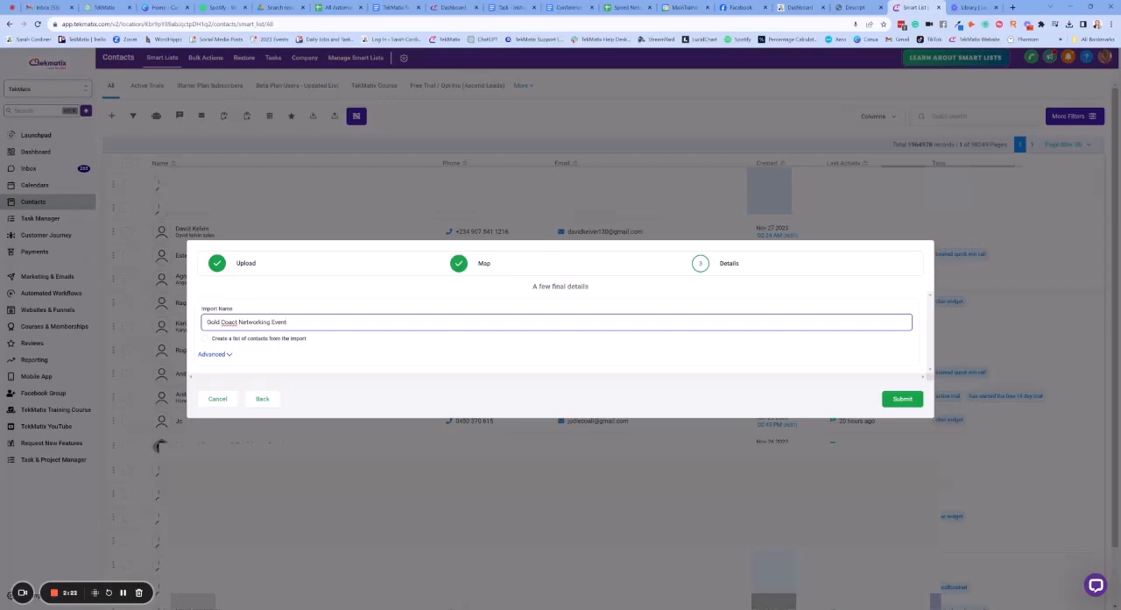
pyautogui.write('Nov 2023')
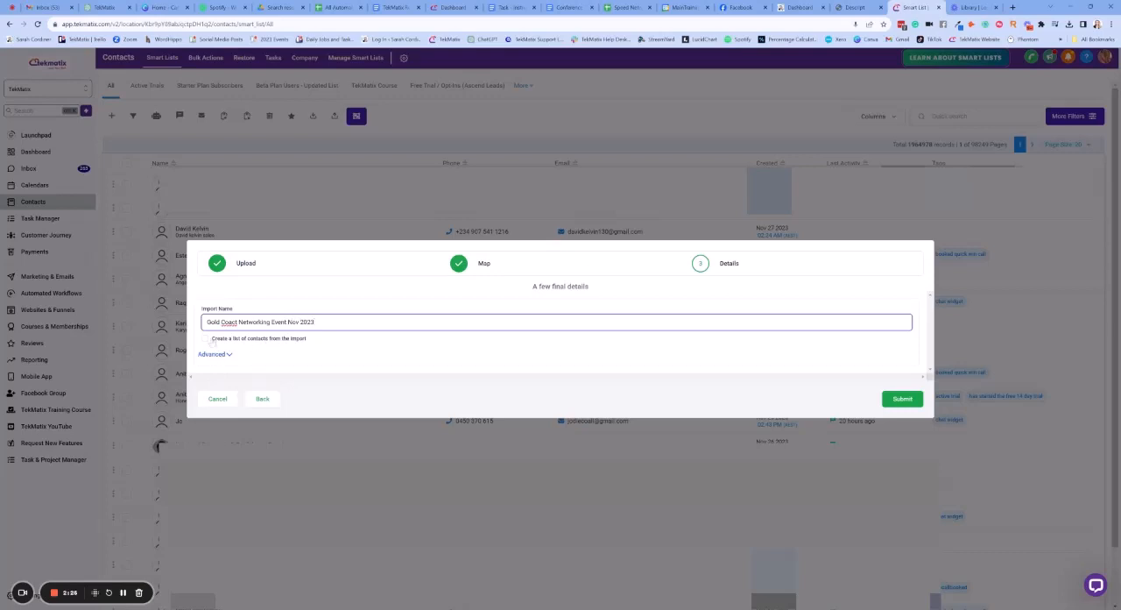
pyautogui.click(205, 339)
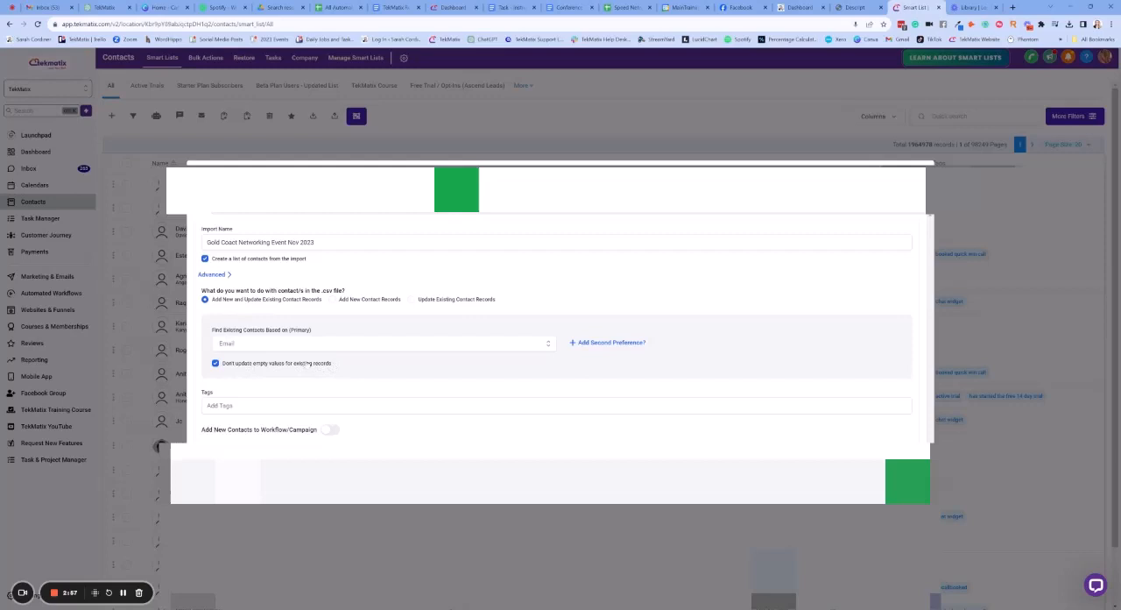
# Keep add-and-update matched on Email and select the Tags box
pyautogui.click(556, 405)
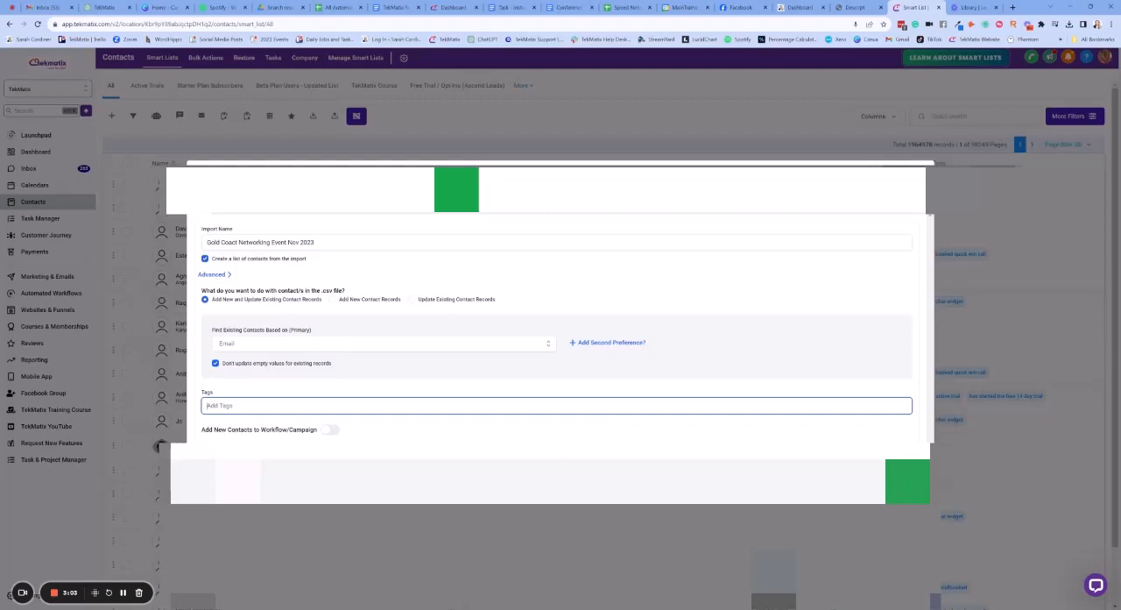
# Add tags 'contact from gold coast speed networking event nov 2023' and 'gold coast'
pyautogui.write('Gold')
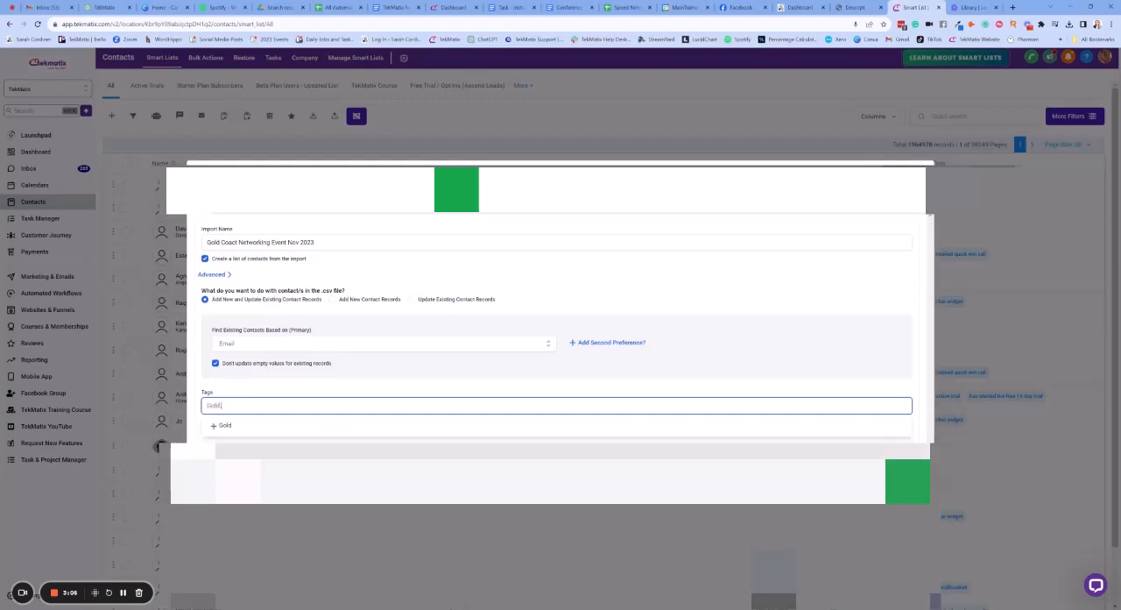
pyautogui.write('Contact')
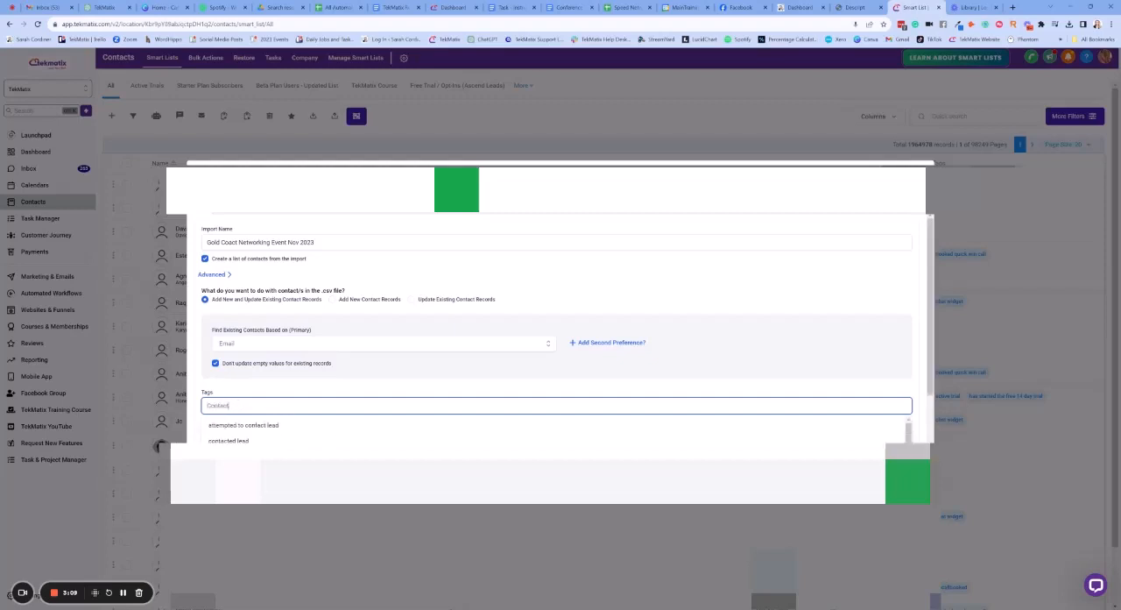
pyautogui.write('Contact from Gold Co')
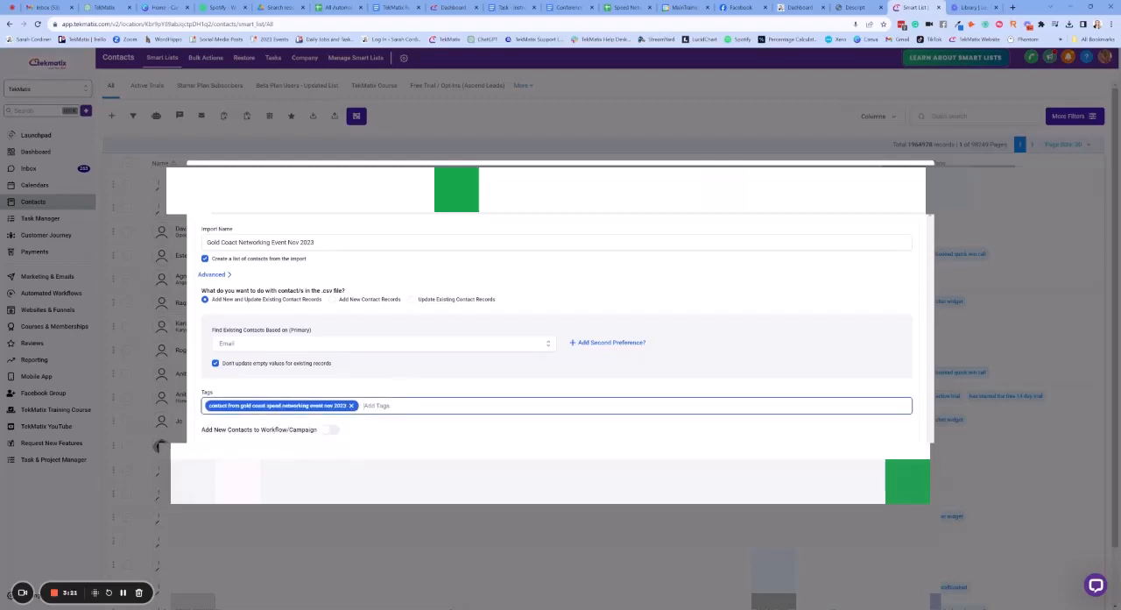
pyautogui.write('Gold Coast')
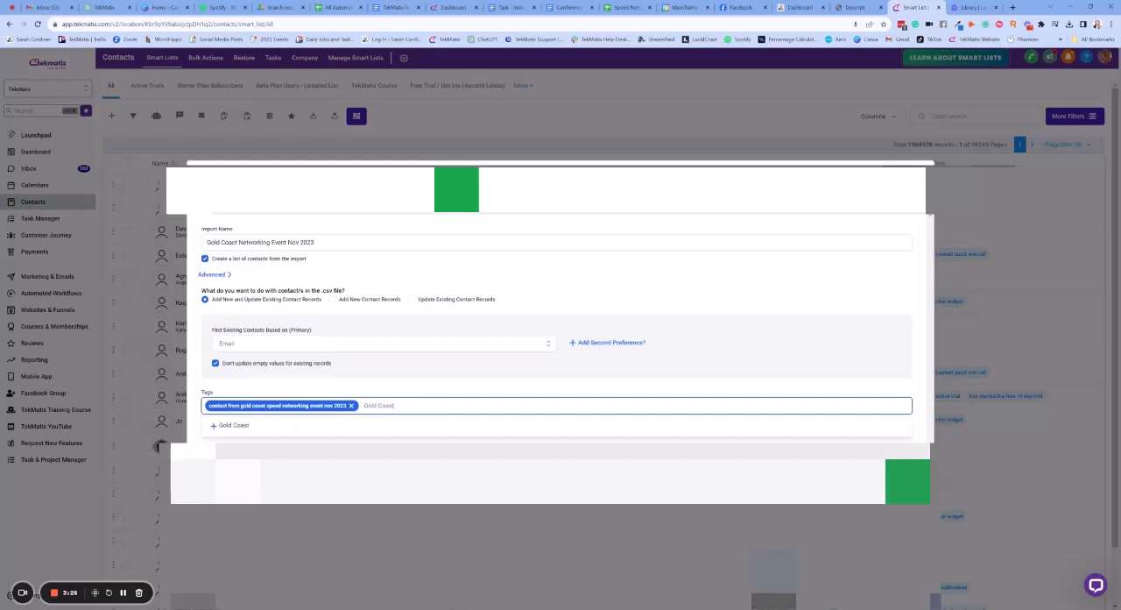
pyautogui.click(234, 425)
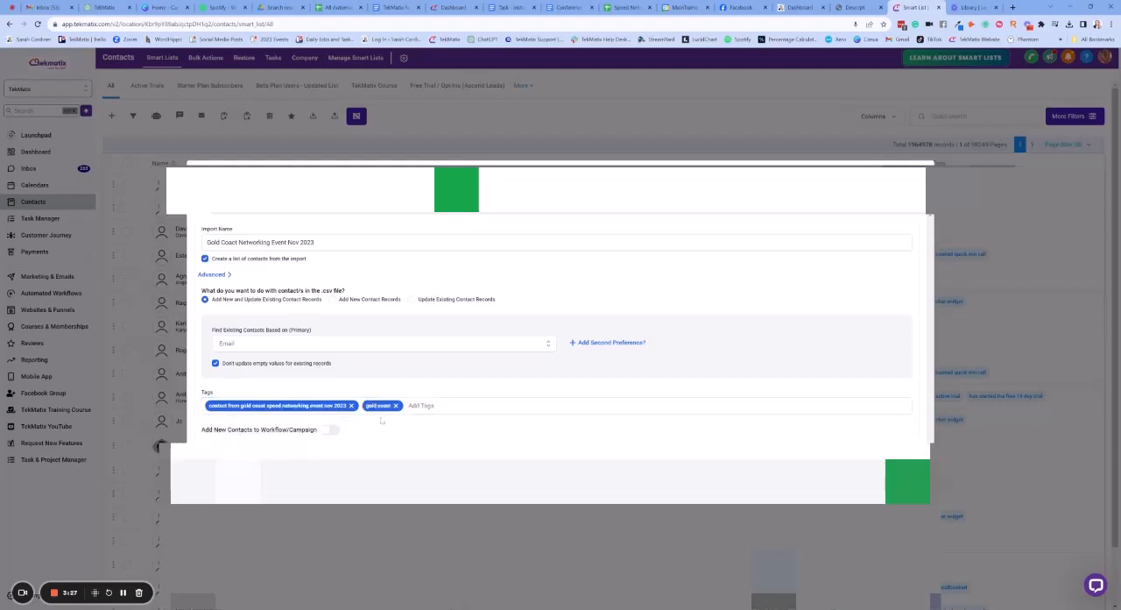